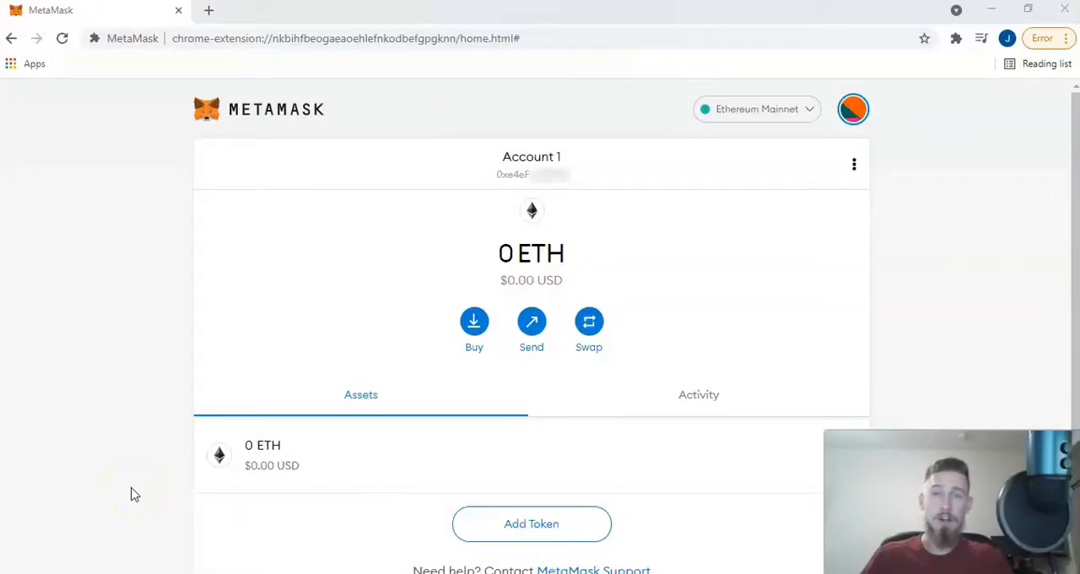
Choose Buy and continue to Wyre from the Deposit Ether dialog.
click(472, 321)
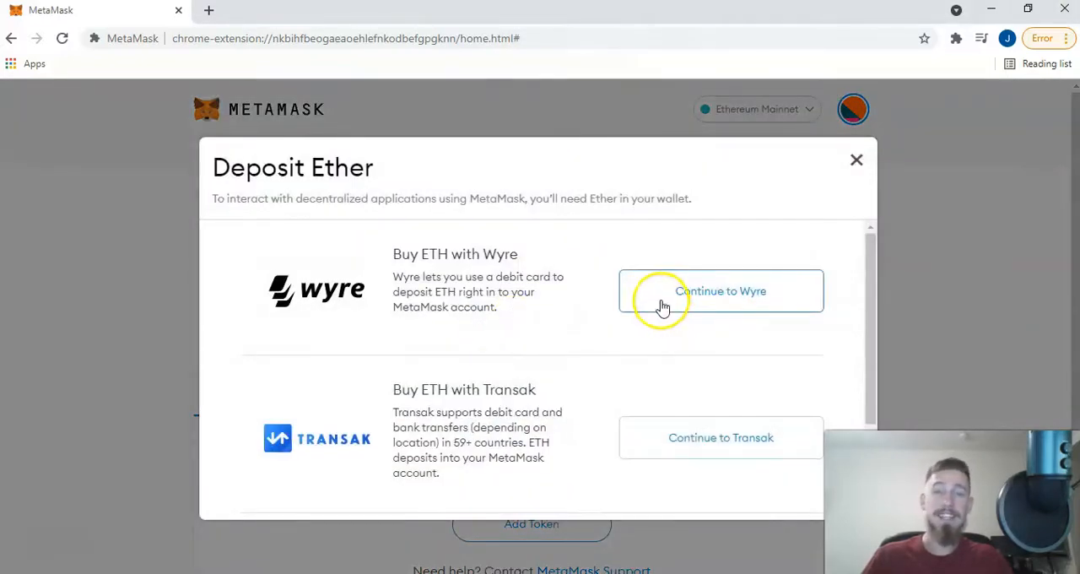
click(720, 290)
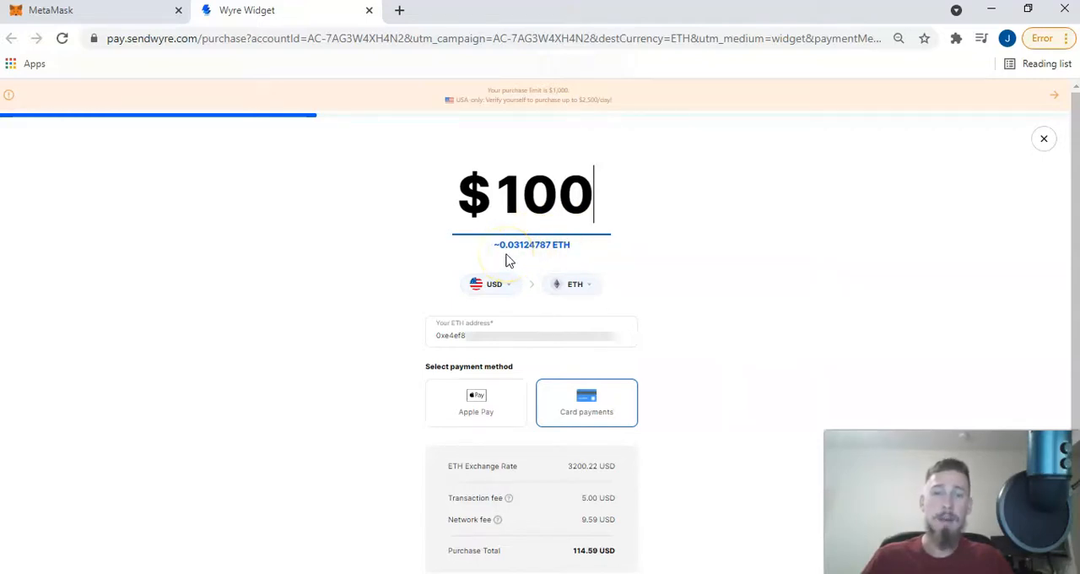
mouse_move(520, 256)
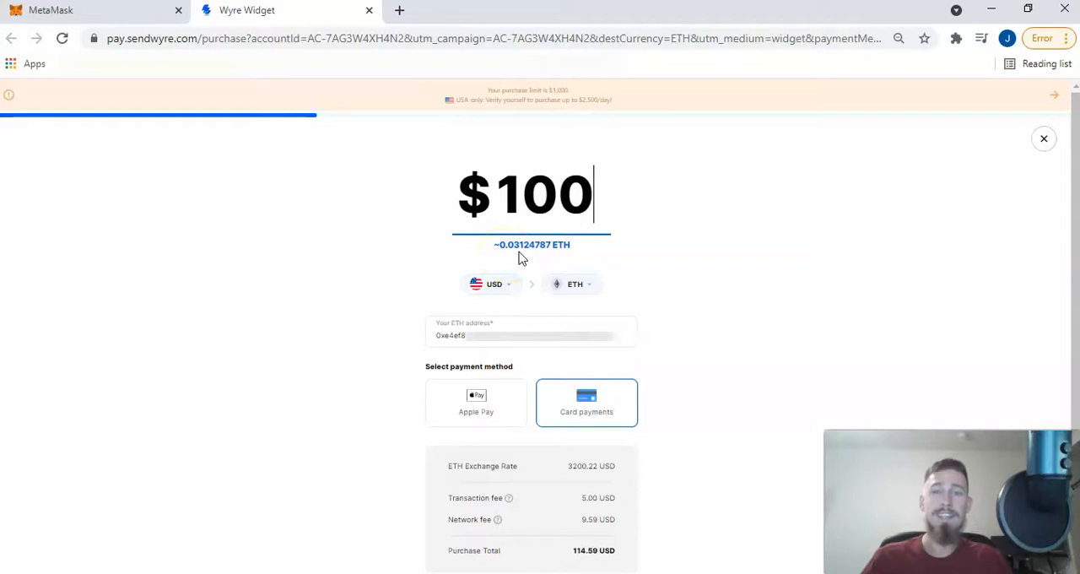
Keep USD as the payment currency in Wyre, then switch back to the MetaMask wallet.
click(492, 284)
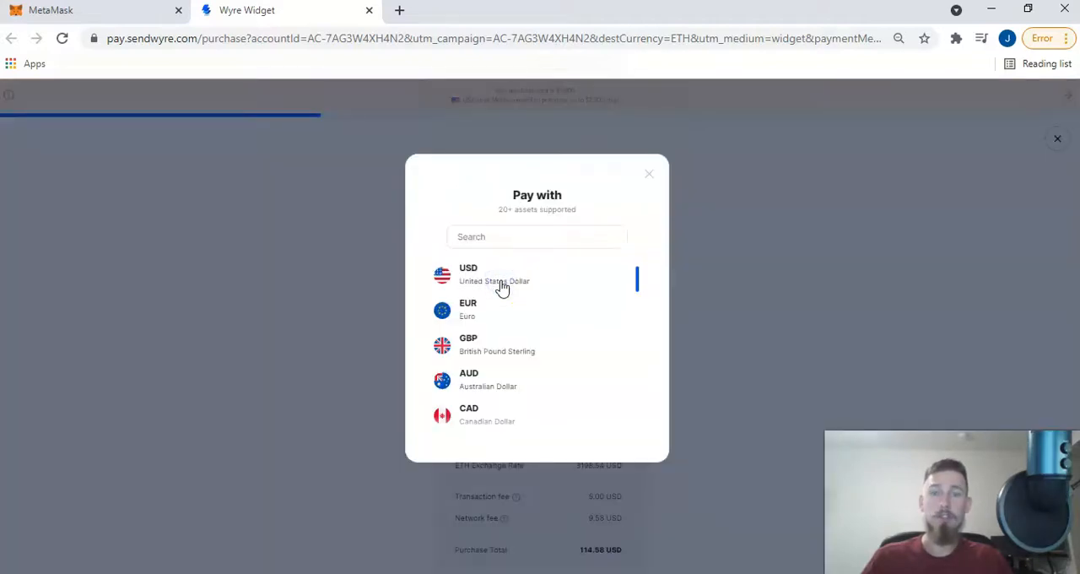
click(503, 274)
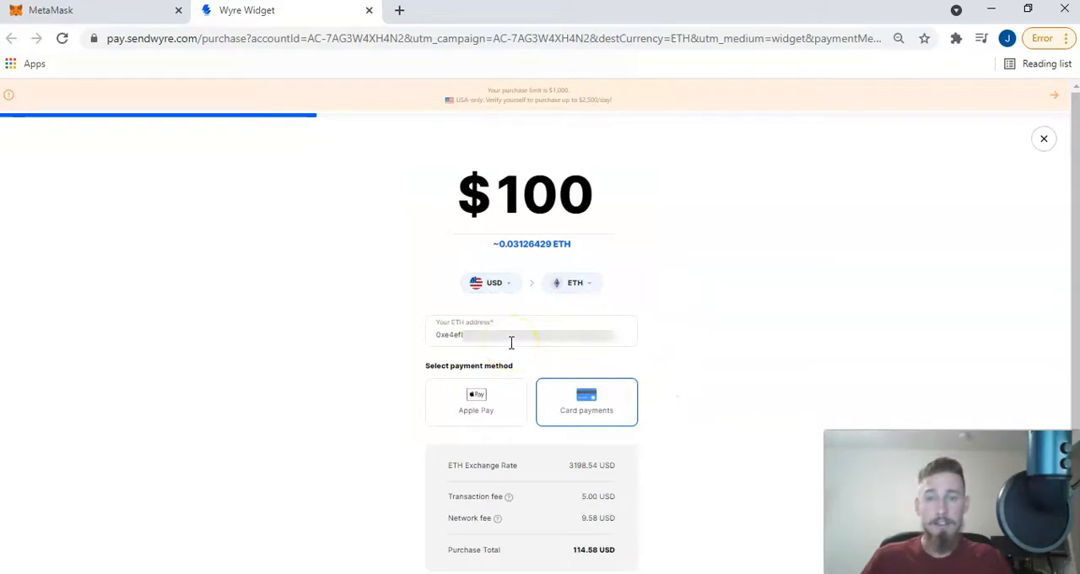
click(105, 11)
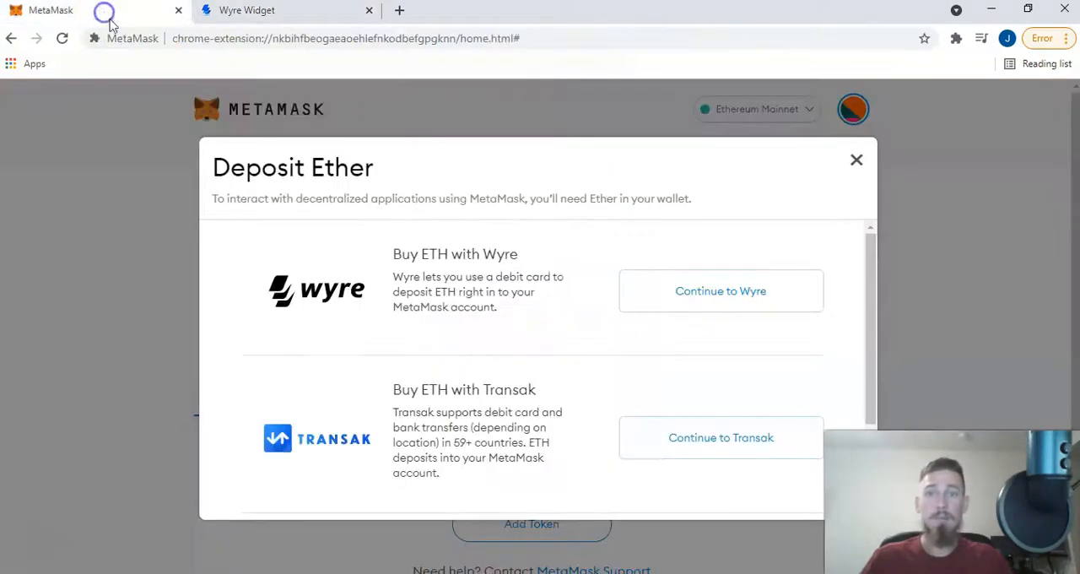
click(858, 159)
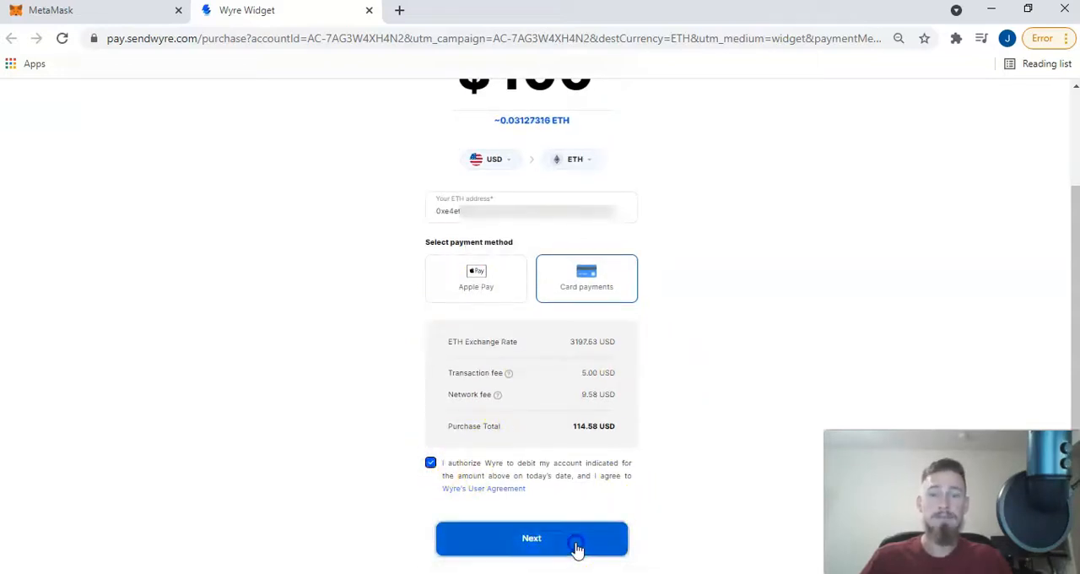
Continue past the purchase summary to Wyre's card payment information form and try to submit it empty.
click(532, 536)
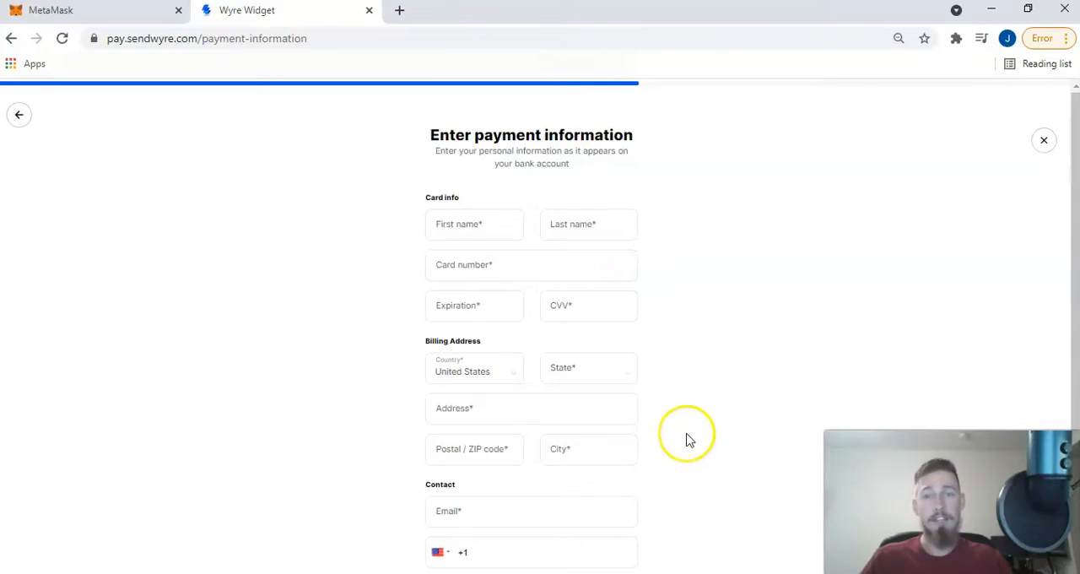
scroll(down, 3)
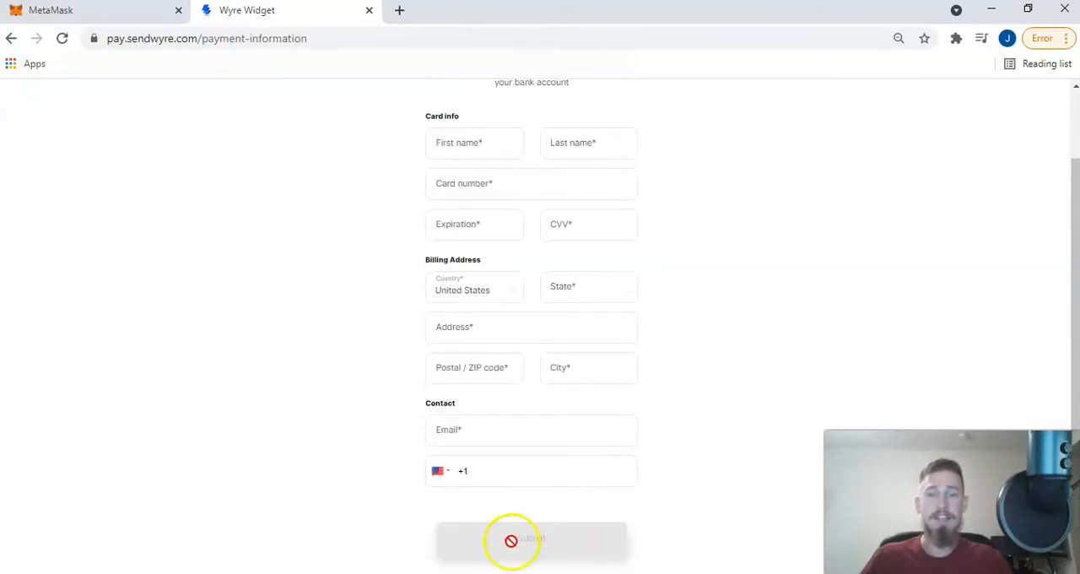
click(92, 10)
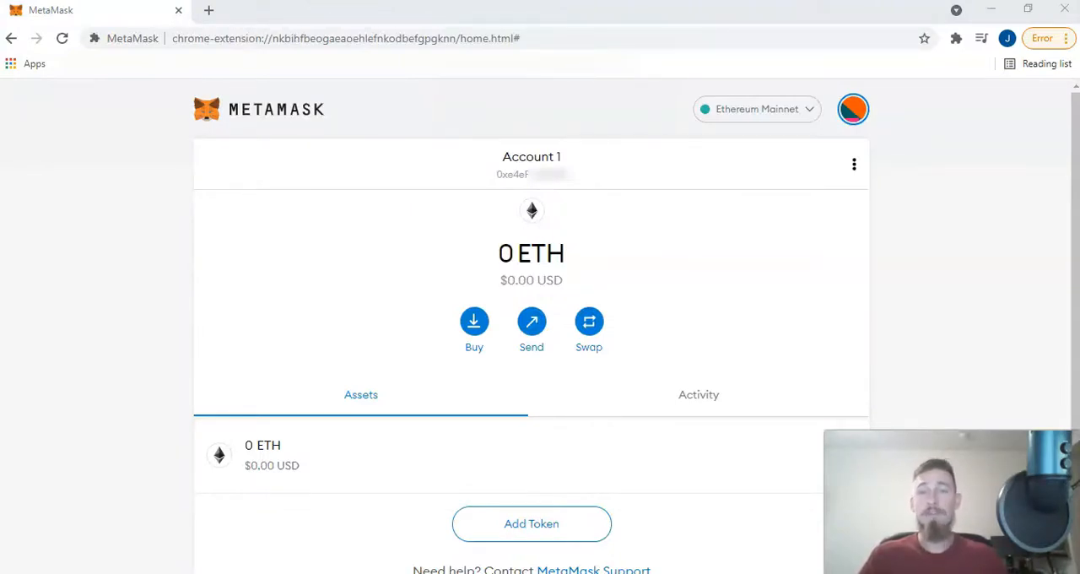
mouse_move(506, 309)
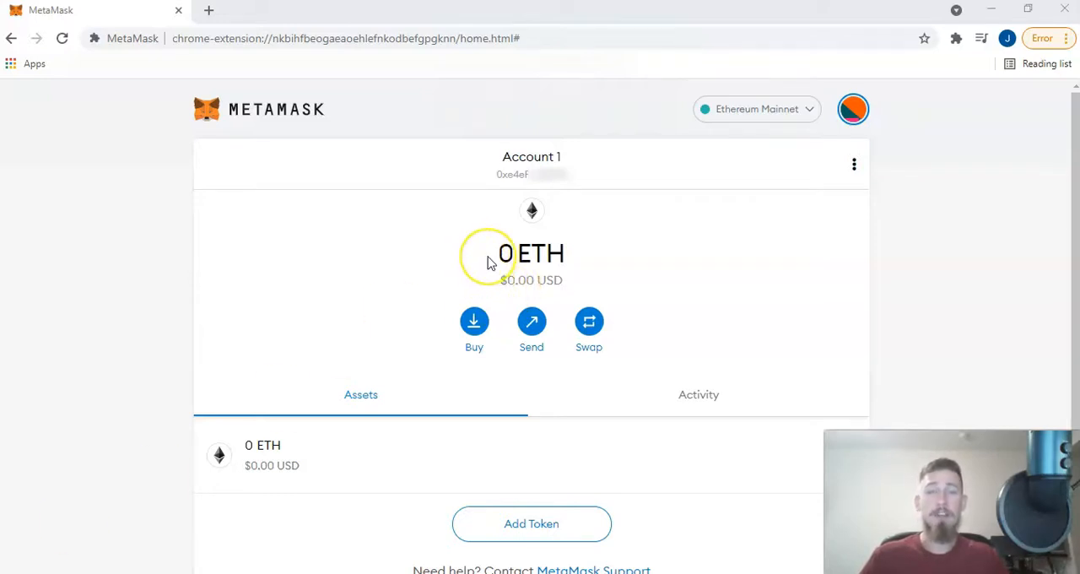
mouse_move(516, 295)
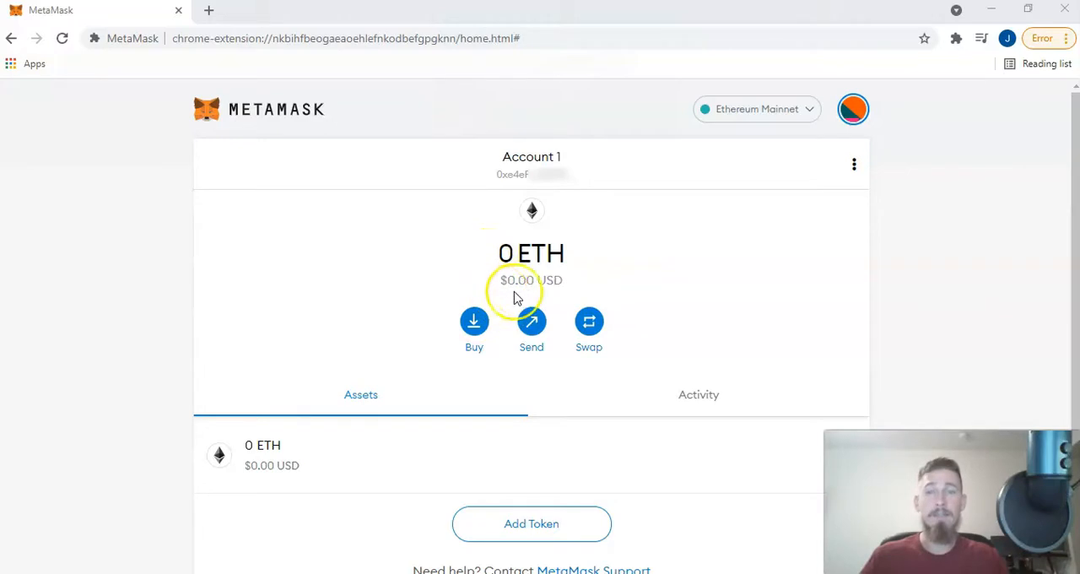